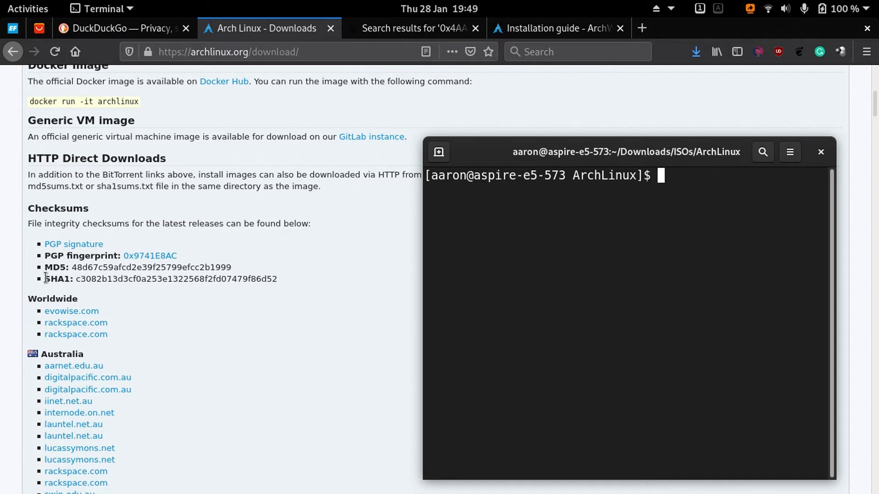
mouse_move(69, 280)
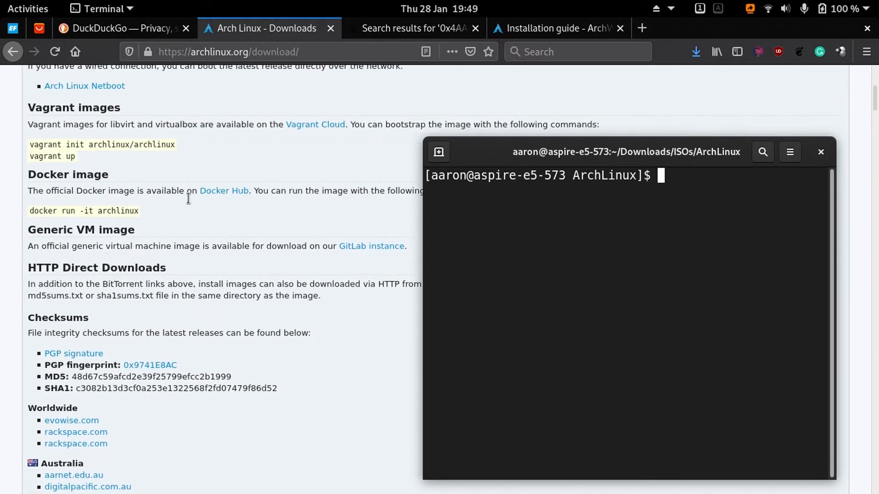
- Save the PGP signature file for the 2021.01.01 ISO from the Checksums section to disk
scroll("up", 3)
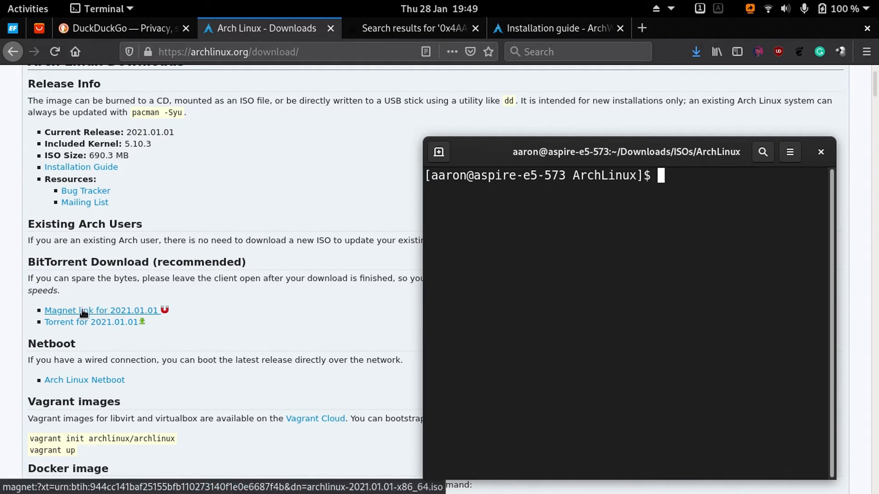
mouse_move(92, 311)
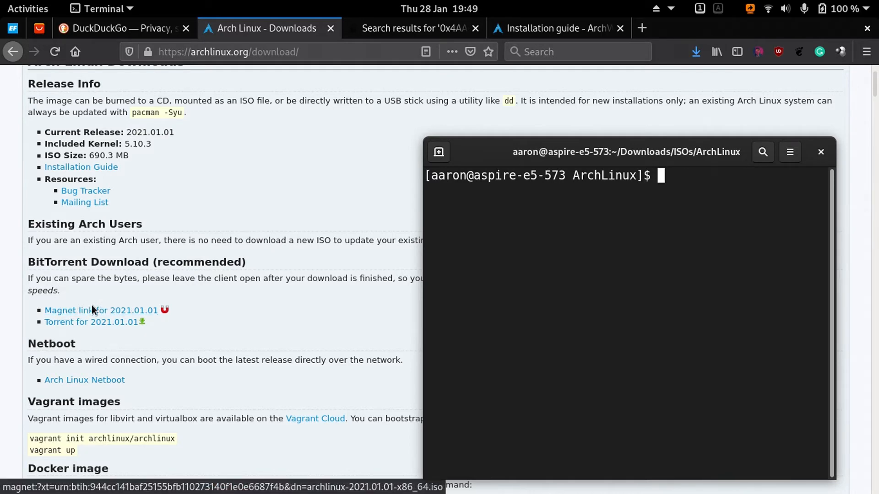
scroll("down", 3)
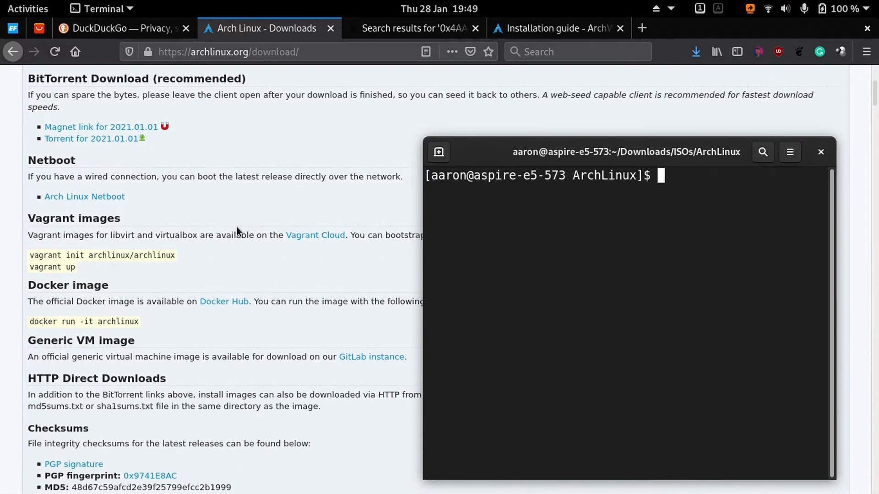
scroll("down", 3)
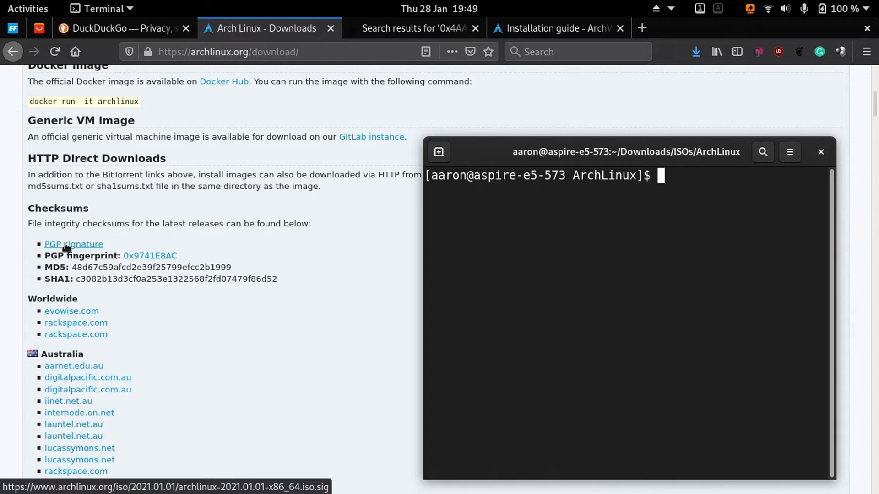
left_click(73, 243)
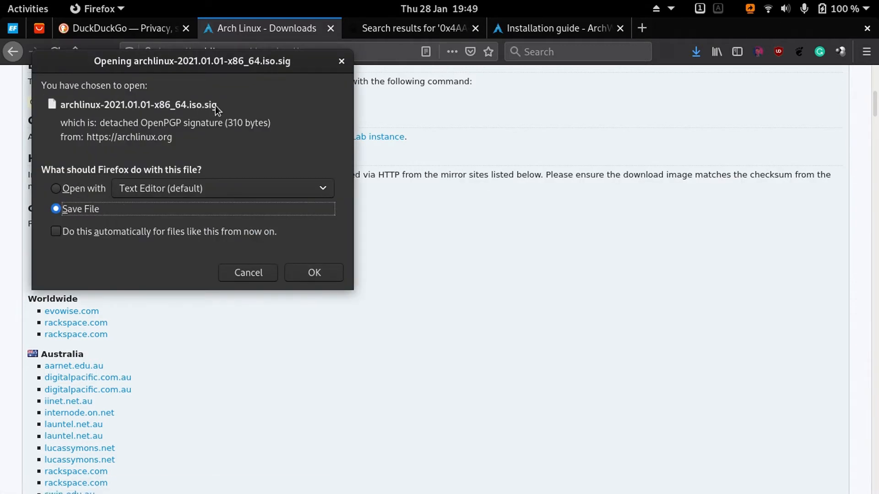
left_click(247, 272)
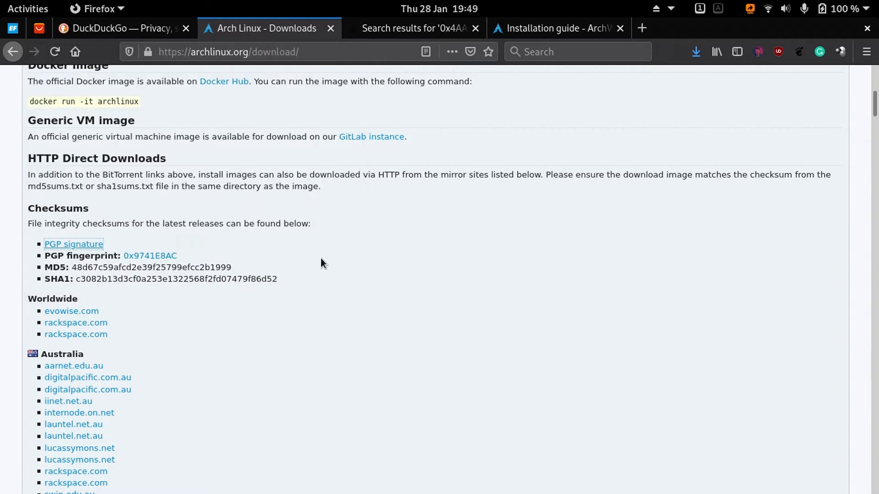
mouse_move(107, 253)
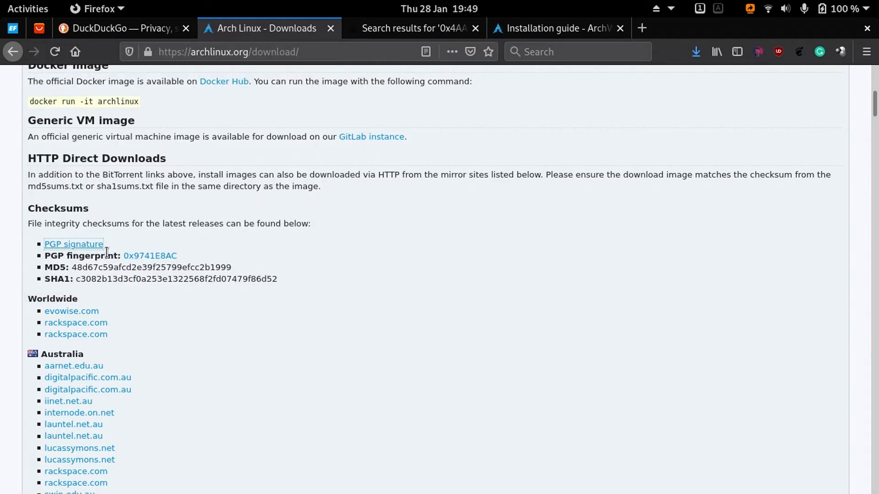
mouse_move(555, 29)
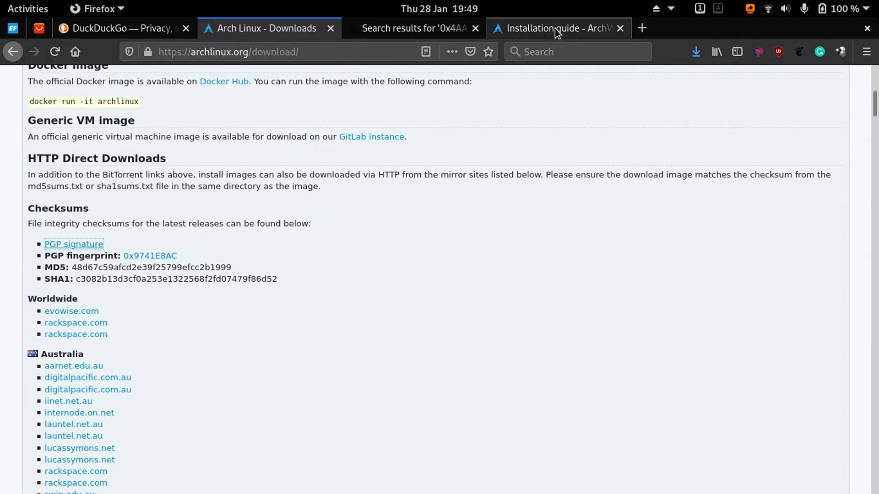
- Find the gpg verify command under Verify signature in the Installation guide
left_click(557, 28)
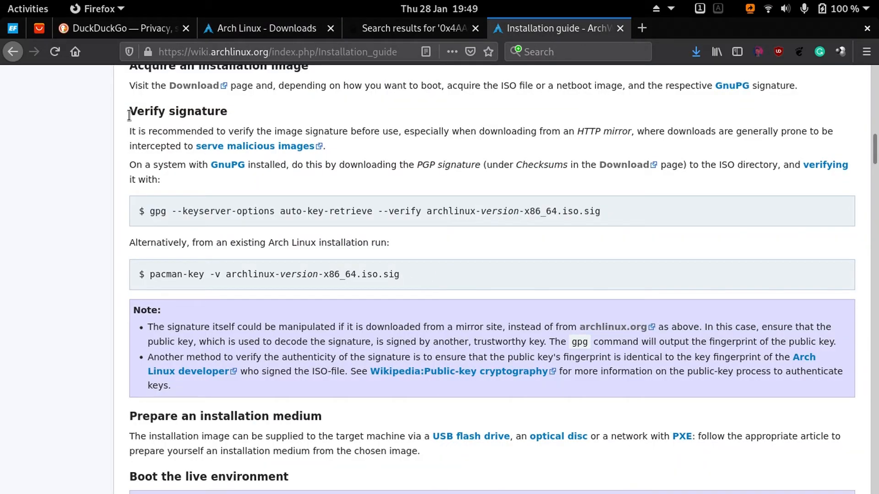
double_click(168, 111)
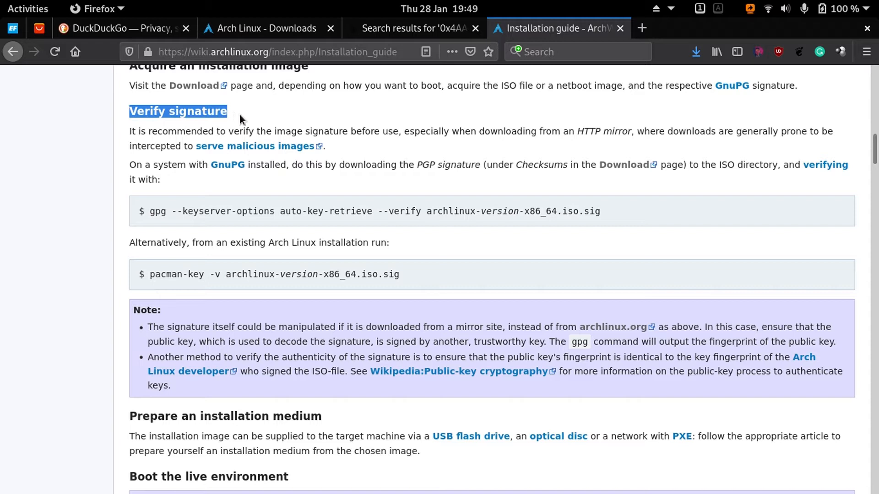
mouse_move(248, 225)
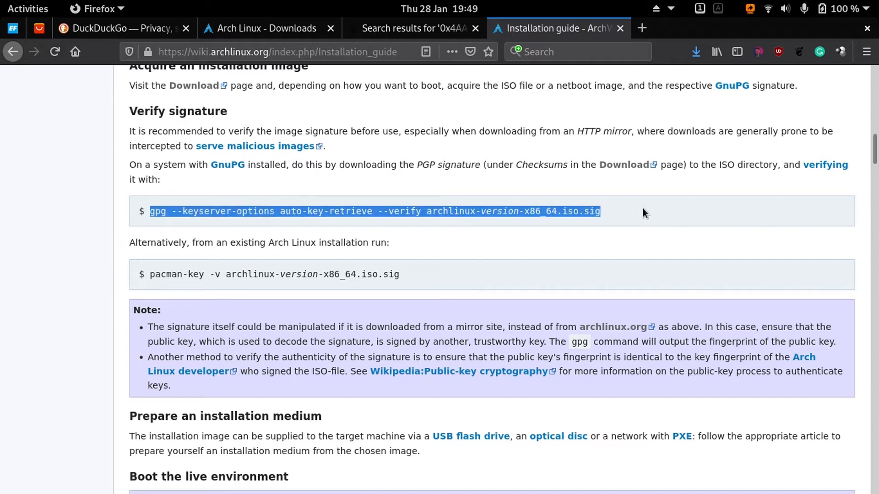
left_click(167, 212)
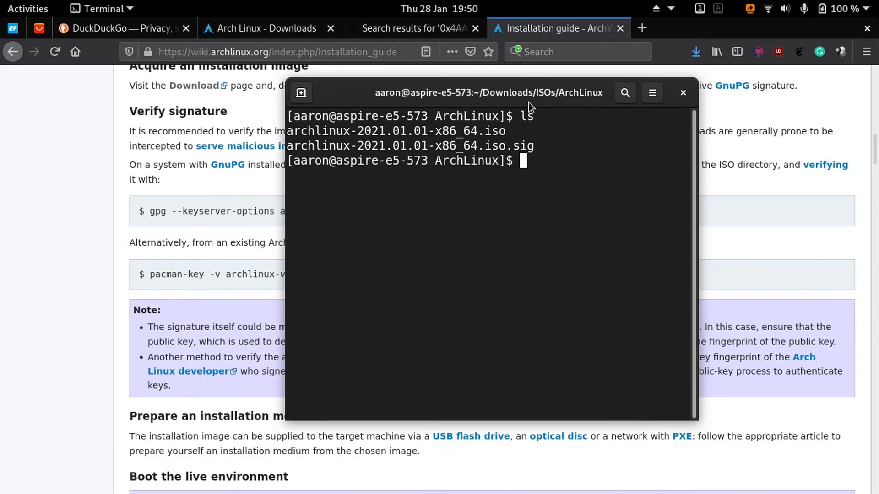
- Run gpg --keyserver-options auto-key-retrieve --verify on archlinux-2021.01.01-x86_64.iso.sig
type("gpg --keyserver-options auto-key-retrieve --verify archlinux-2021.01.01-x86_64.iso.sig")
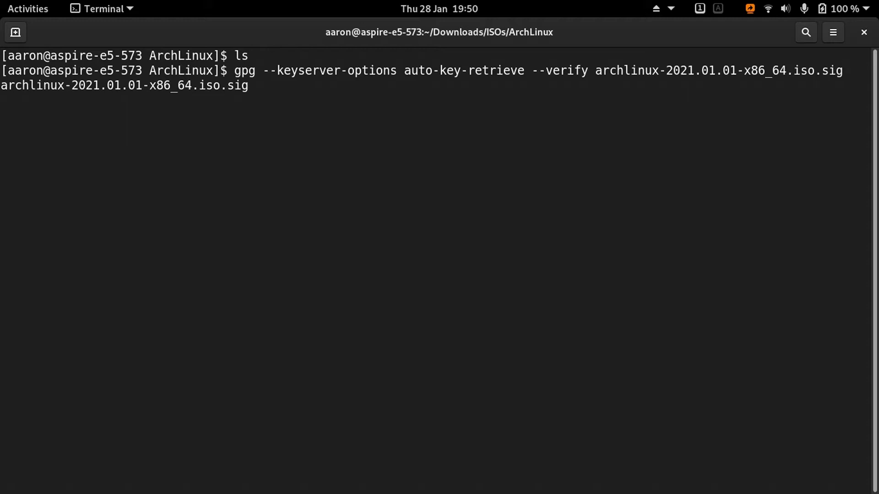
key("Return")
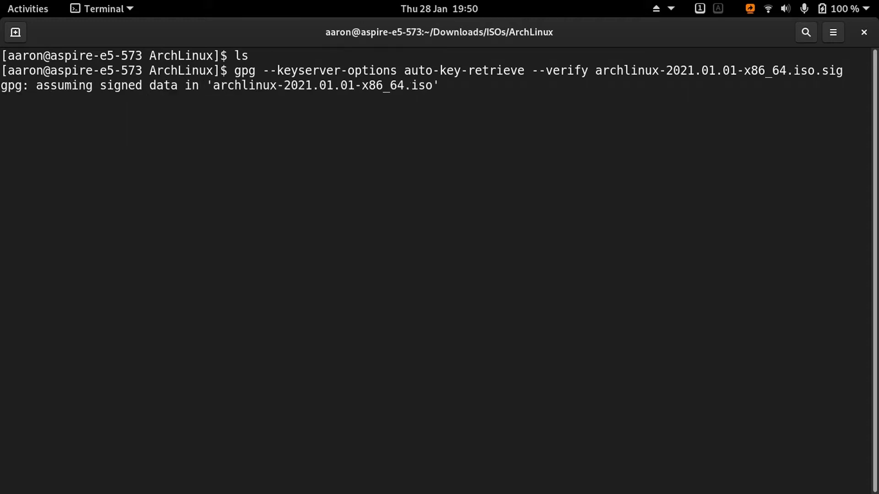
key("Return")
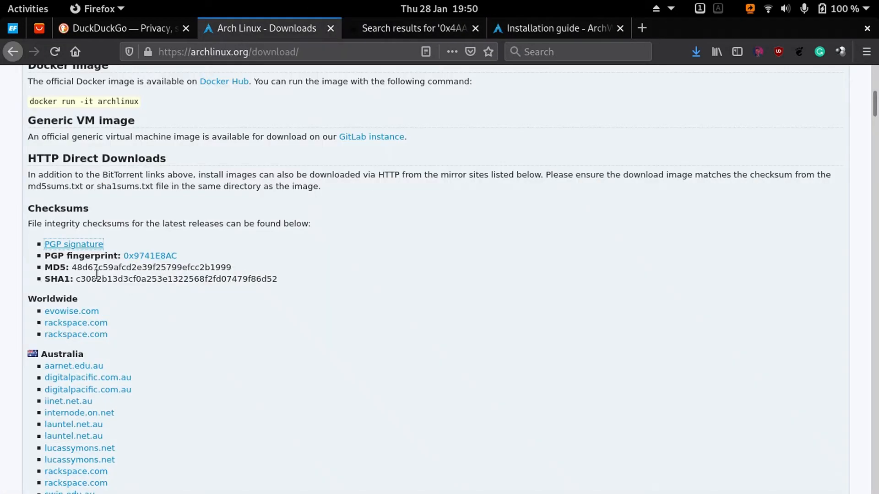
- Bring the gpg good-signature output into view to compare the fingerprint with 0x9741E8AC
left_click(28, 8)
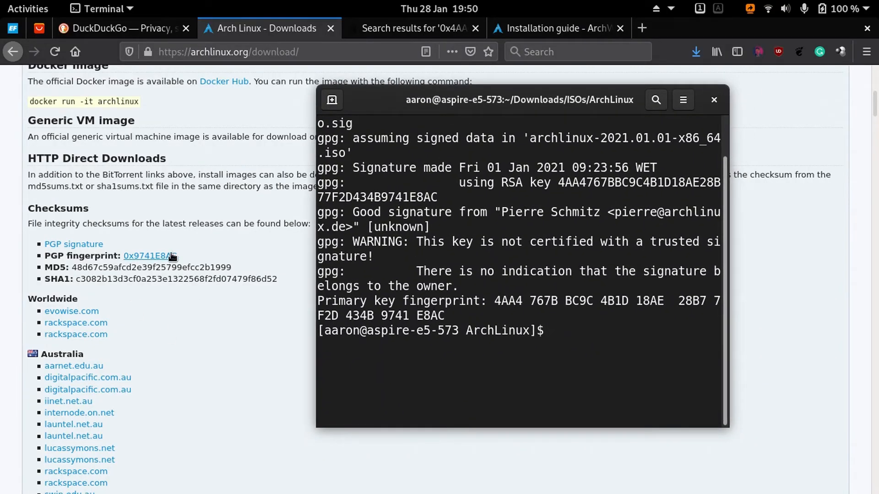
mouse_move(149, 255)
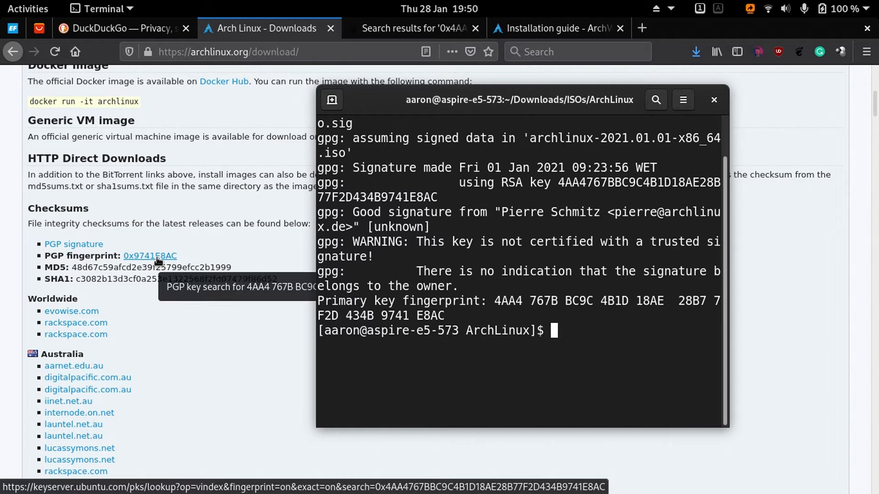
mouse_move(140, 257)
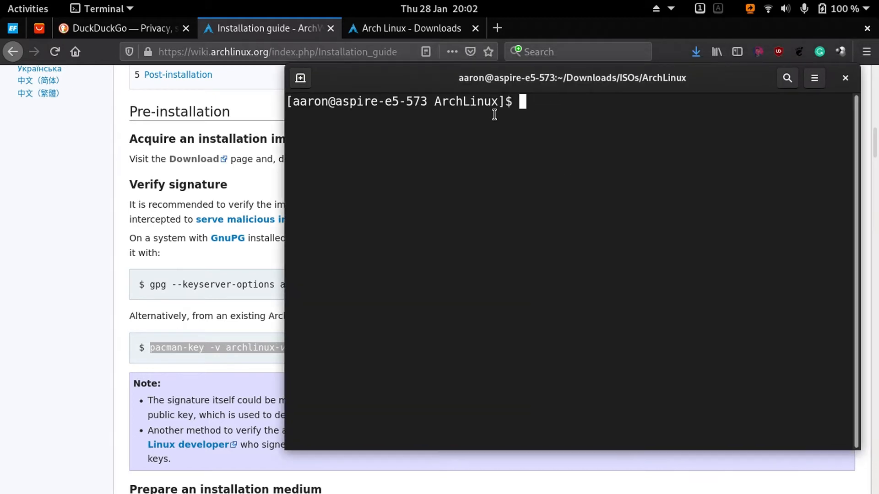
- Run pacman-key -v archlinux-2021.01.01-x86_64.iso.sig in the repositioned terminal
type("pa")
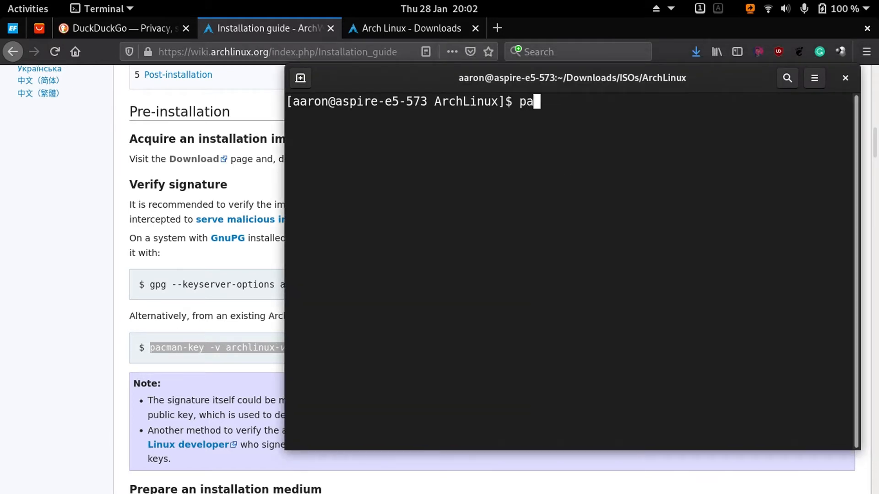
type("cman-key -v")
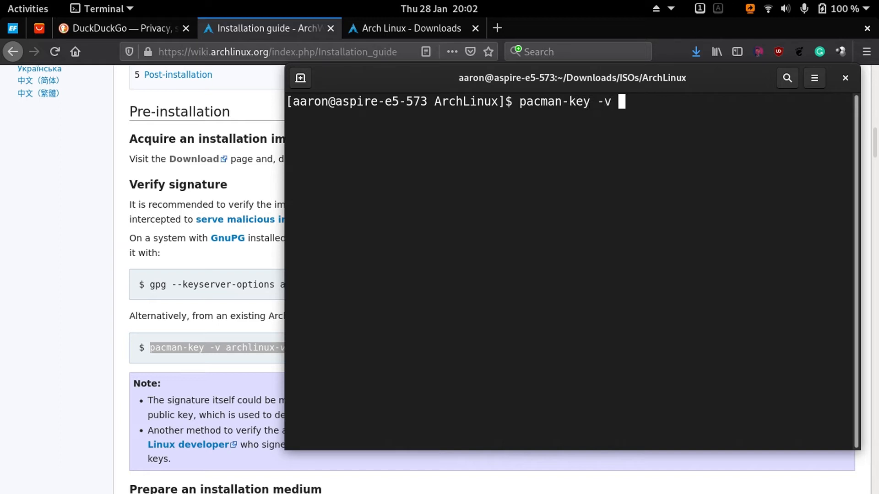
left_click_drag(571, 78, 723, 121)
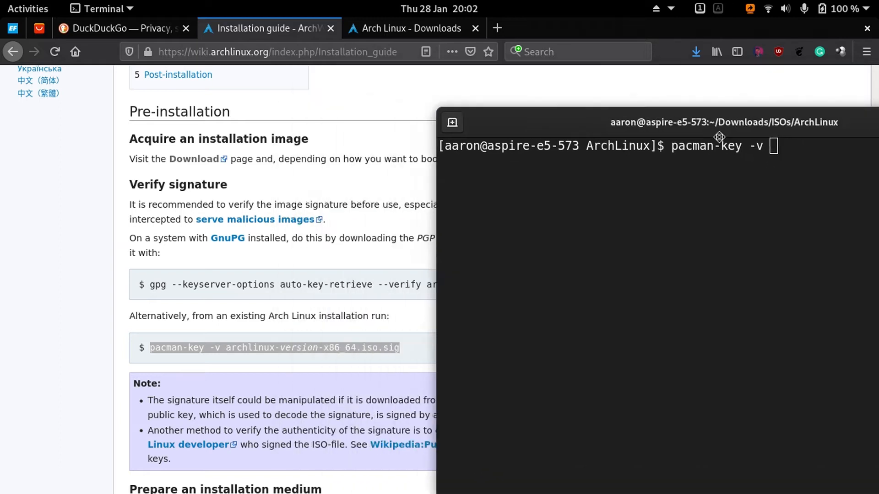
left_click_drag(719, 137, 787, 106)
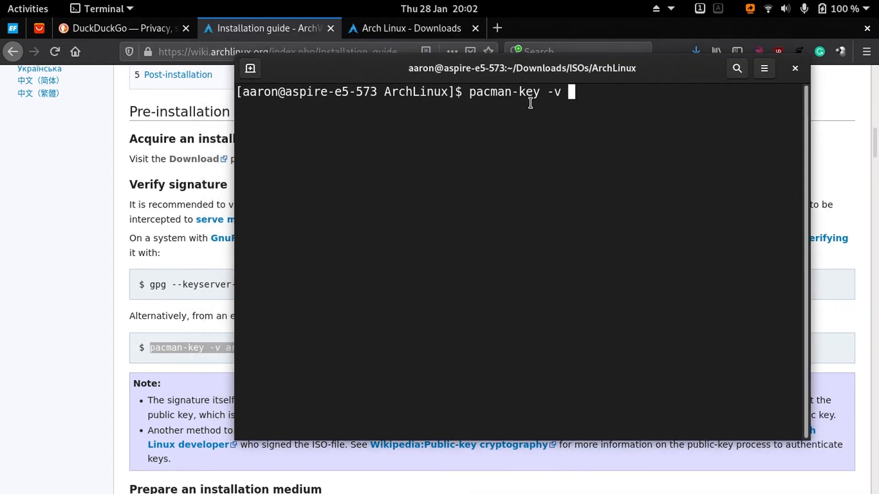
type("archlinux-2021.01.01-x86_64.iso.")
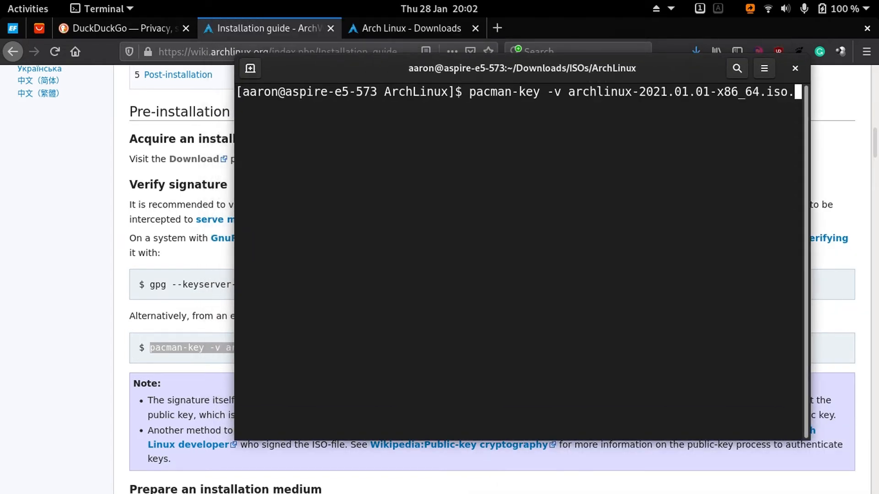
key("Return")
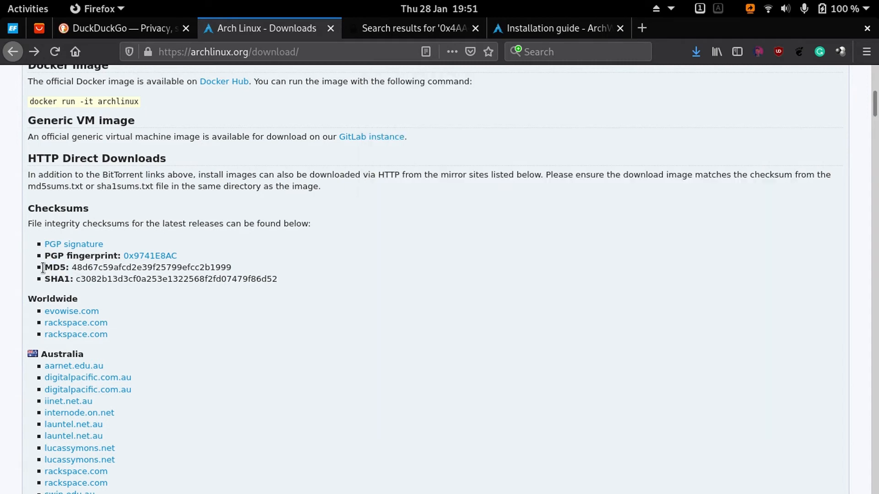
mouse_move(216, 273)
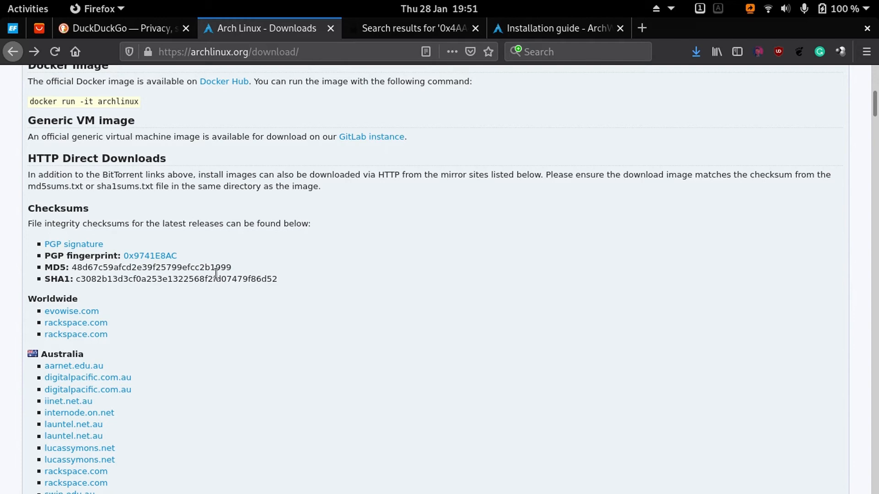
- Run md5sum on archlinux-2021.01.01-x86_64.iso and compare 48d67c59afcd2e39f25799efcc2b1999 with the page's MD5
left_click_drag(81, 267, 226, 267)
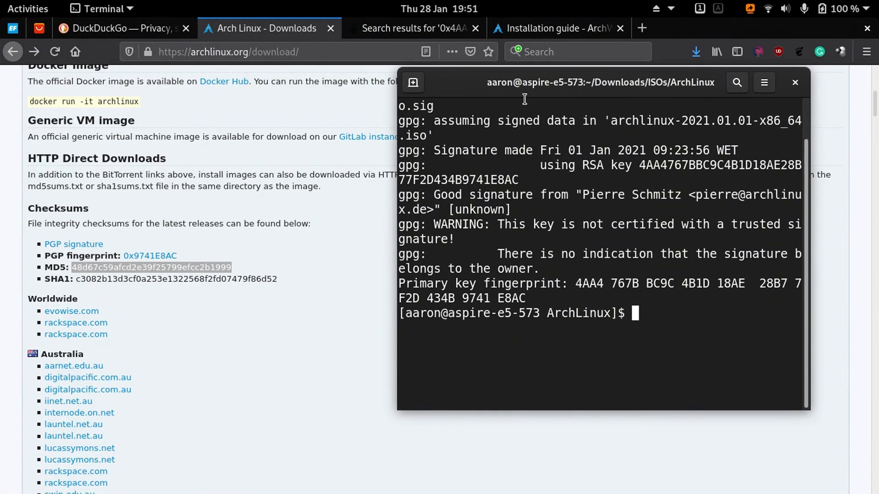
type("md5sum")
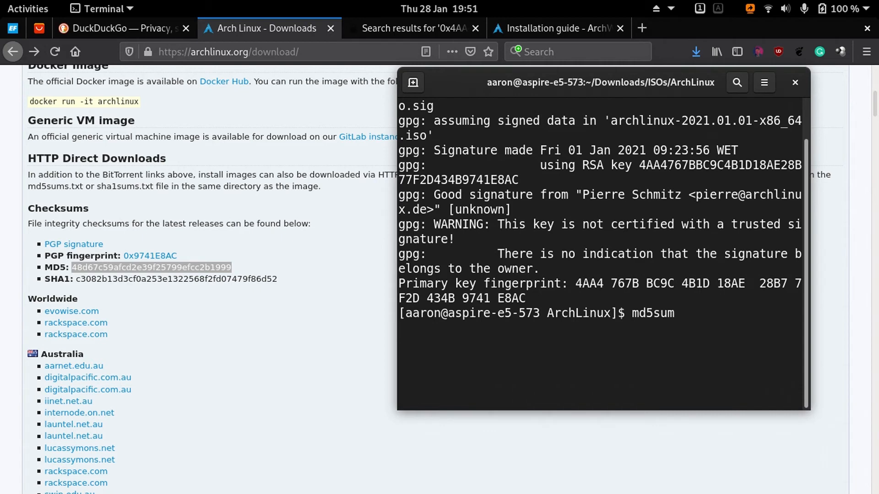
type("a")
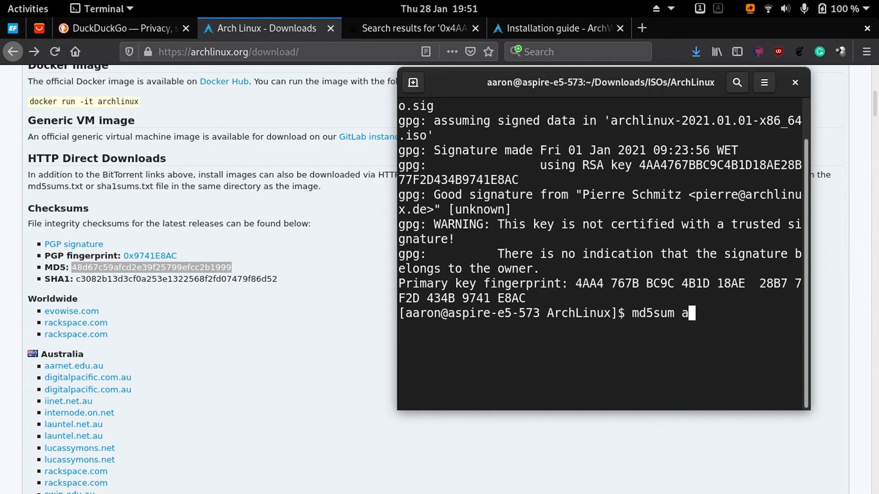
type("rchlinux-2021.01.01-x86_64.iso")
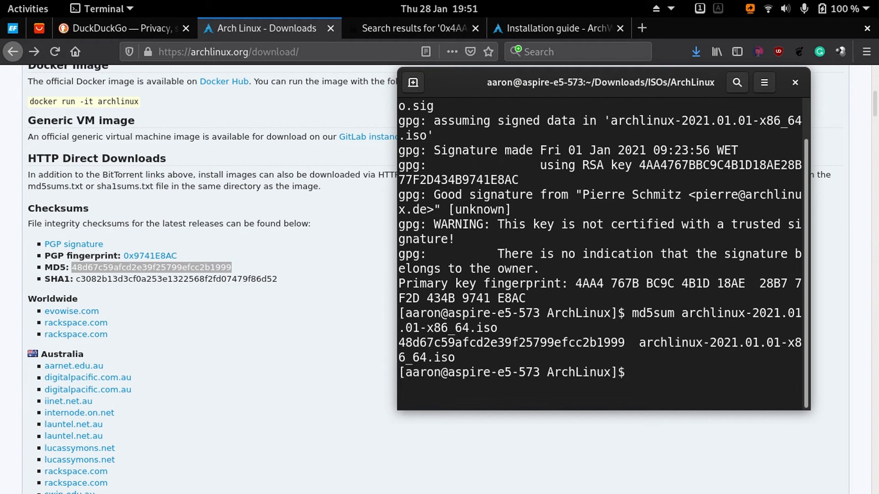
left_click_drag(600, 82, 585, 60)
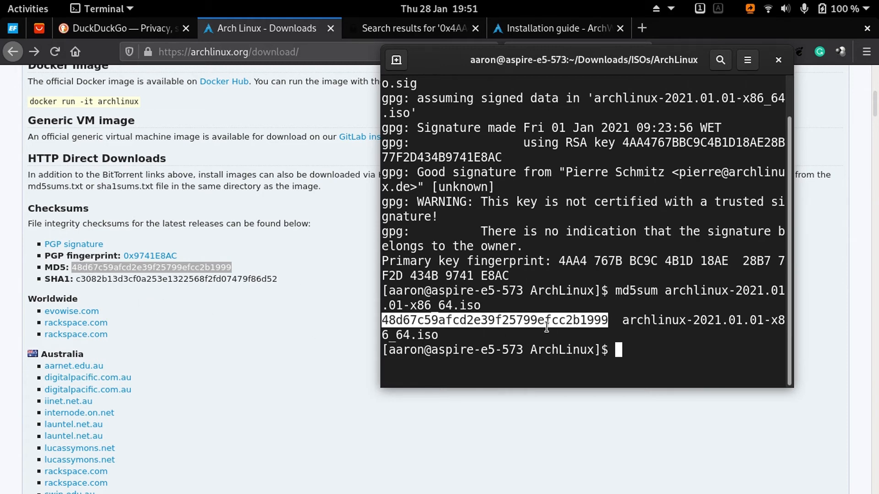
mouse_move(568, 335)
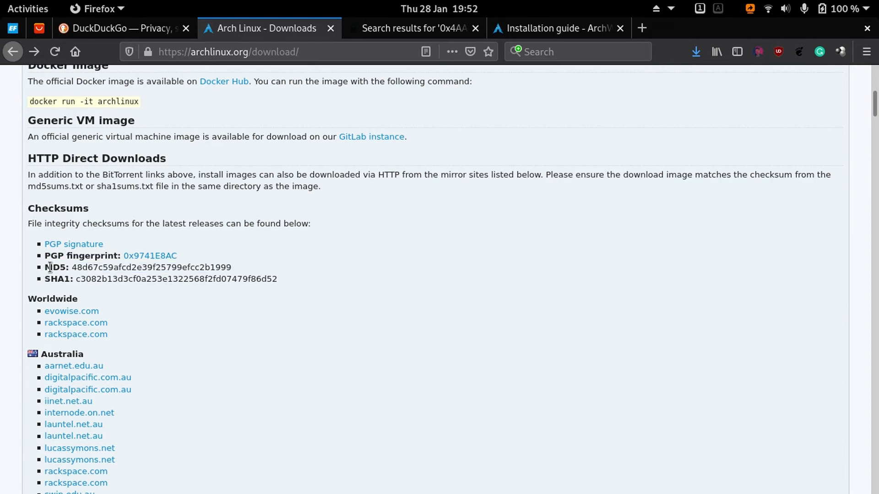
double_click(57, 278)
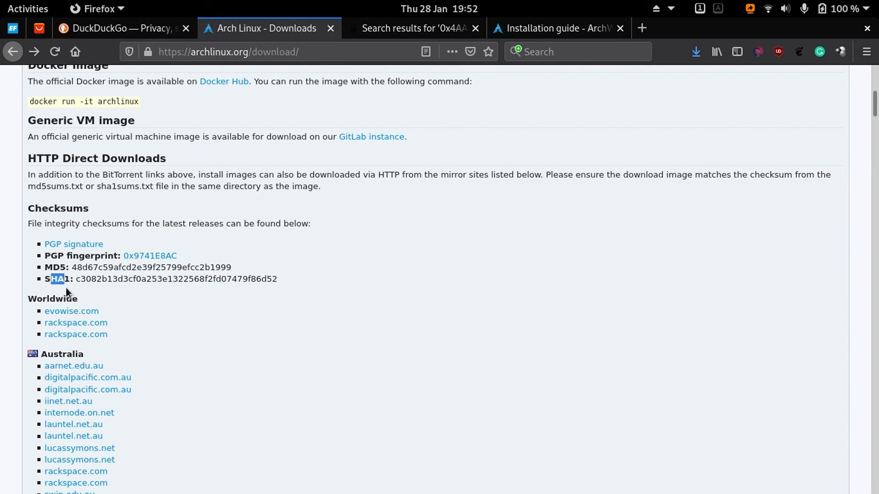
mouse_move(66, 292)
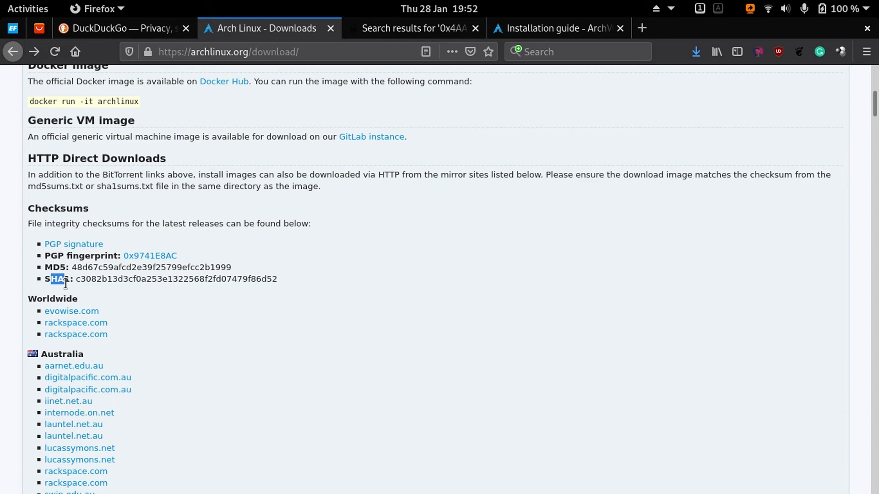
- Run sha1sum on archlinux-2021.01.01-x86_64.iso and compare c3082b13d3cf0a253e1322568f2fd07479f86d52 with the page's SHA1
left_click(58, 278)
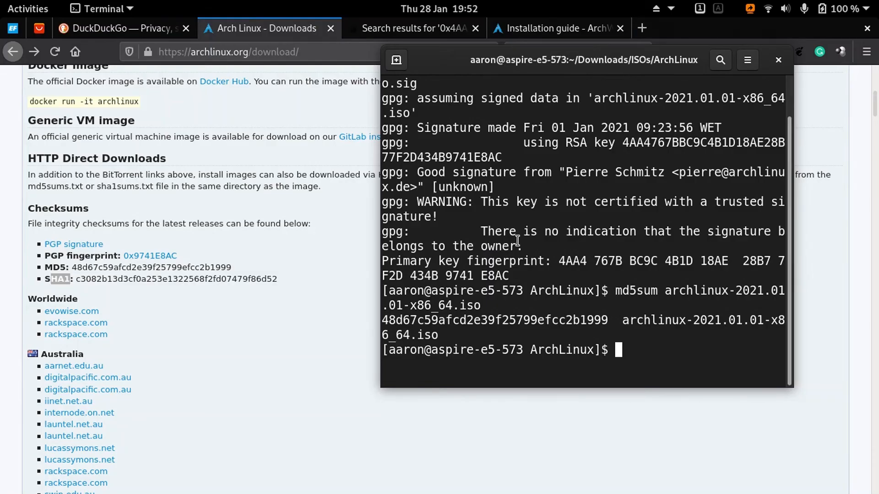
type("sha1sum")
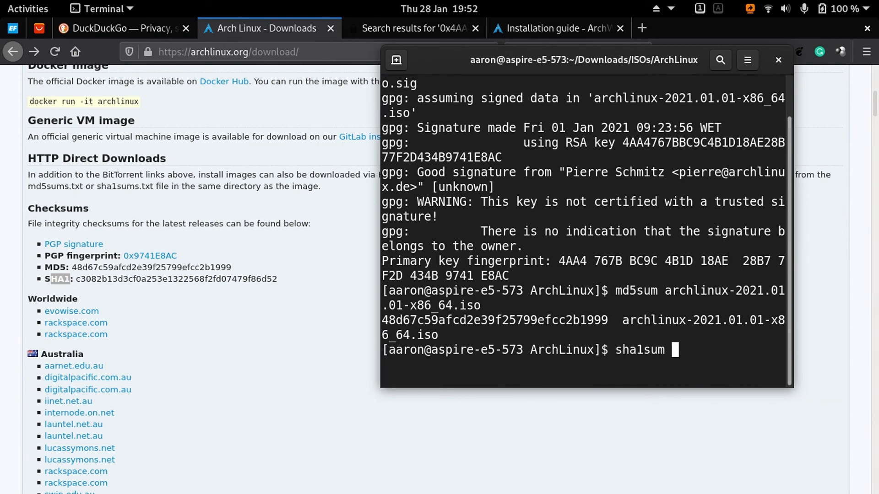
type("archlinux-2021.01.01-x86_64.iso")
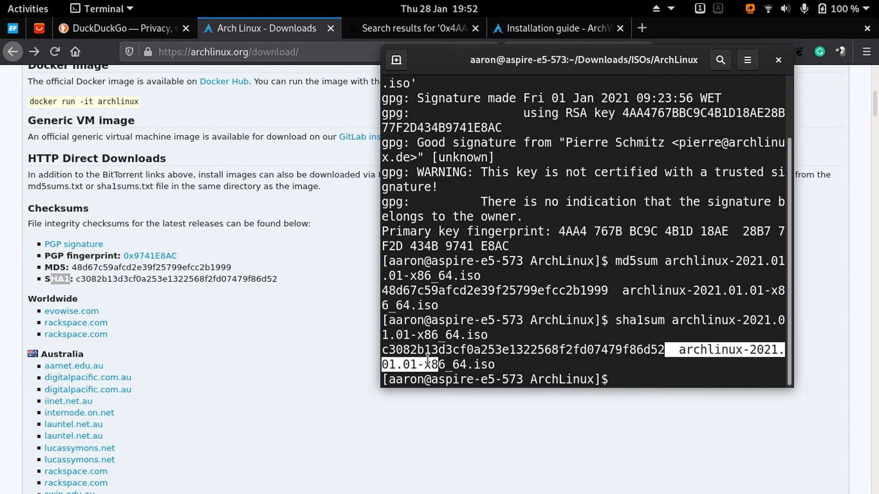
left_click_drag(661, 350, 381, 349)
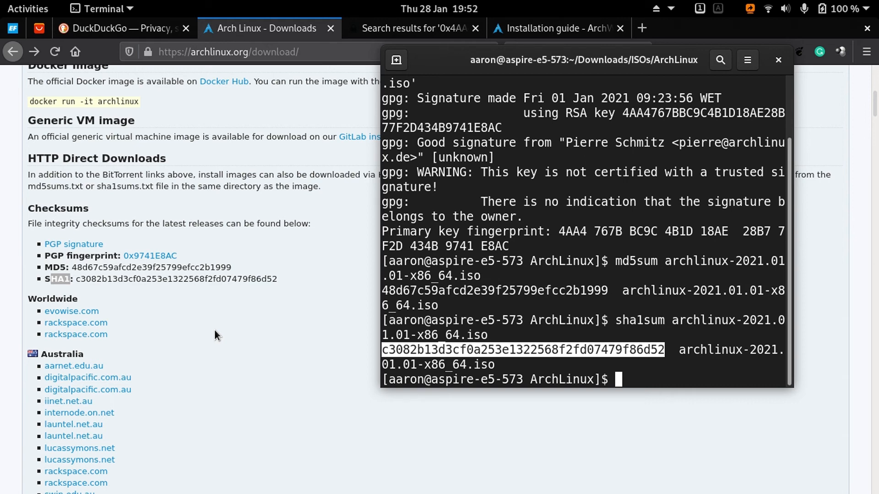
mouse_move(417, 304)
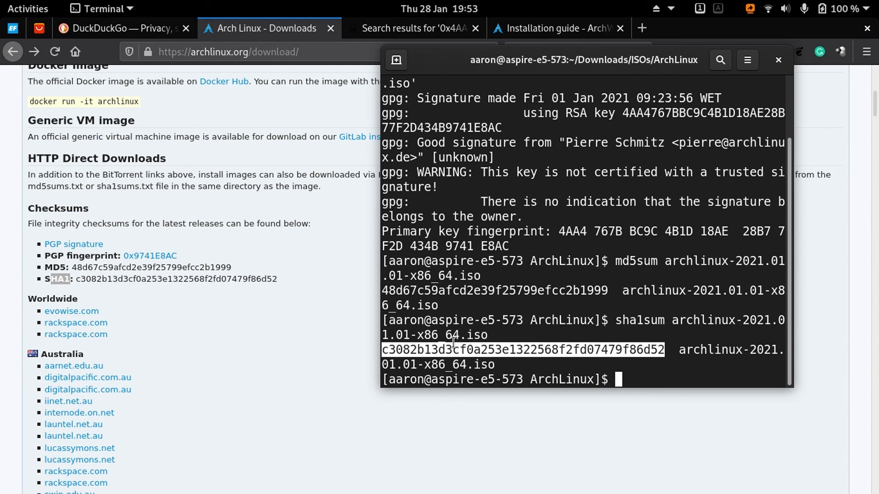
mouse_move(222, 335)
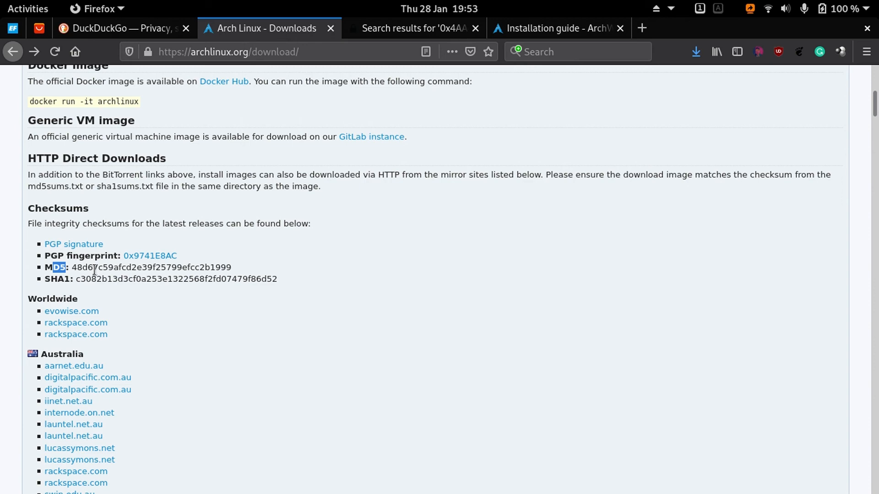
mouse_move(76, 256)
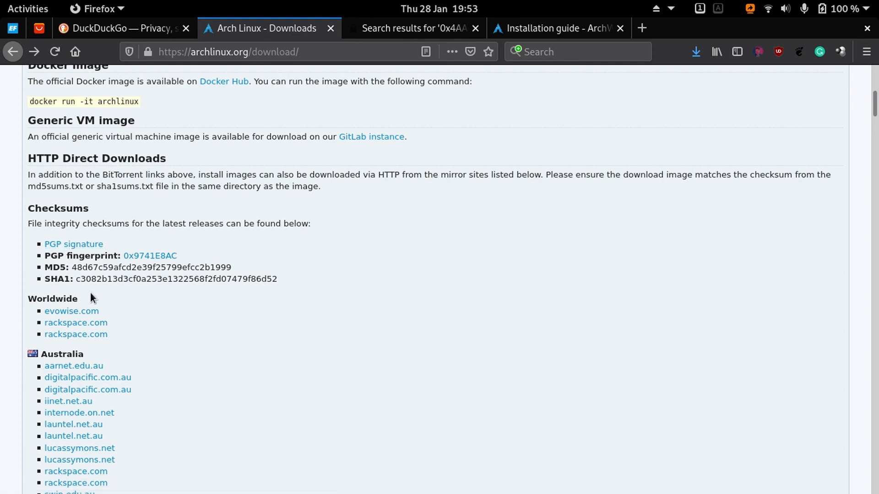
- List the folder with ls to show the ISO and its .sig file
left_click(26, 8)
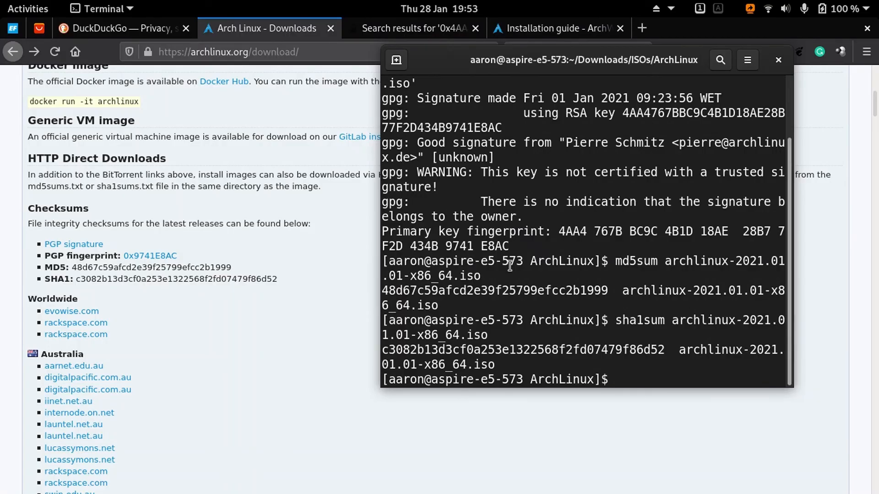
type("ls")
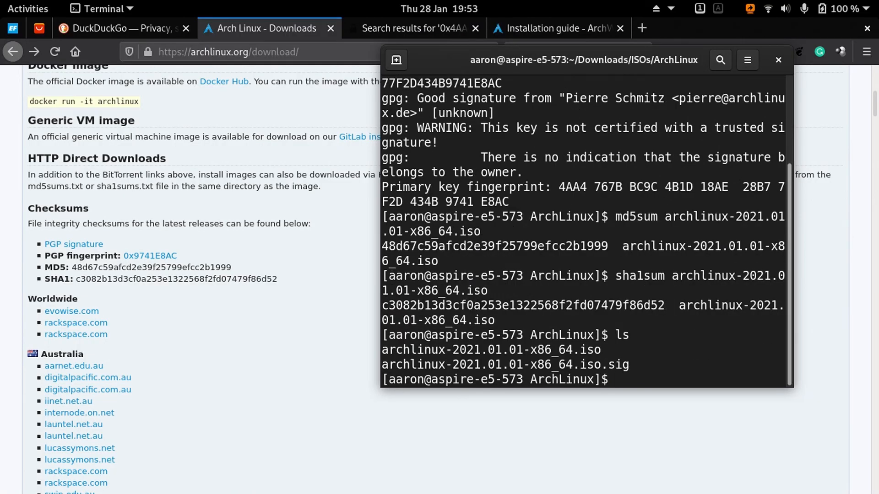